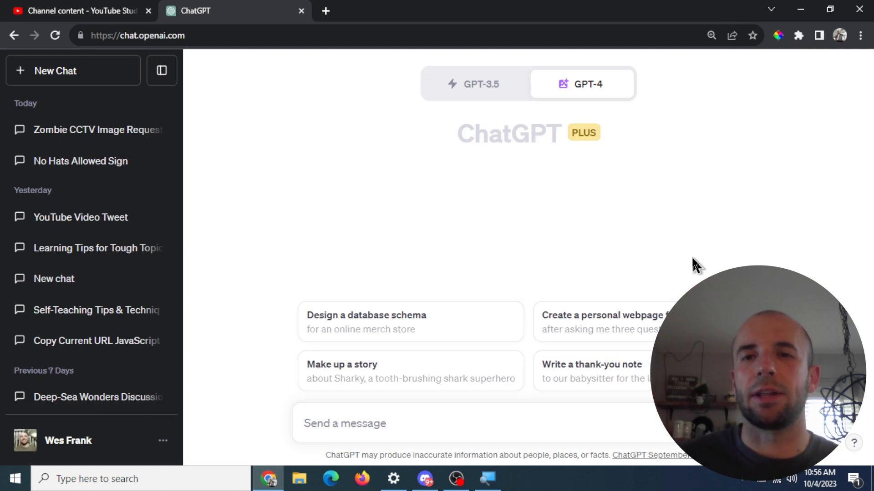
pyautogui.moveTo(590, 189)
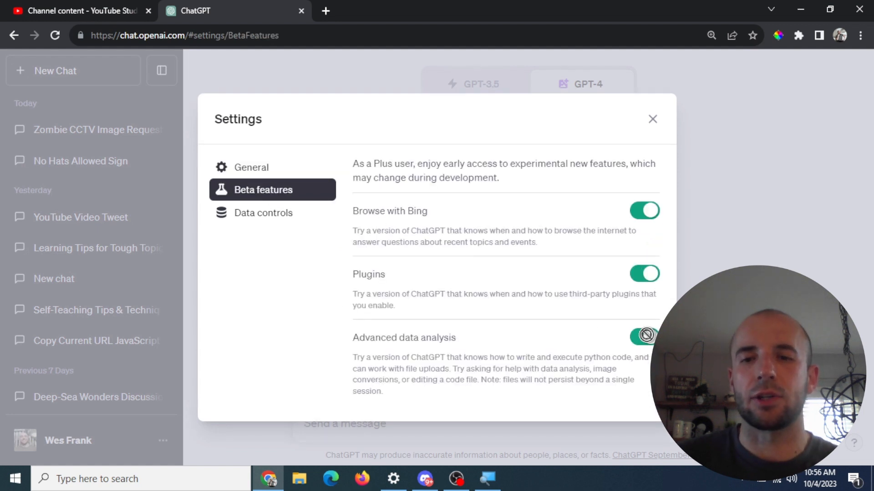
# - Close settings, open the Zombie CCTV Image Request chat, and scroll to the SaaS thumbnails
pyautogui.click(644, 337)
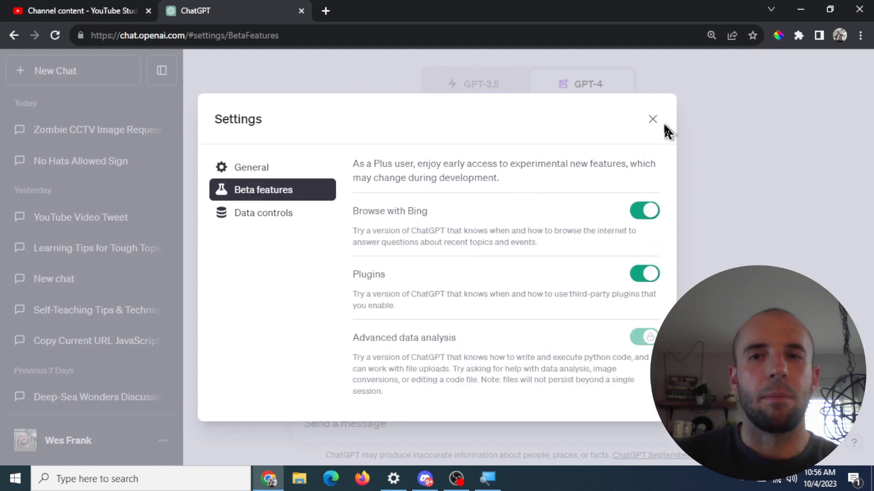
pyautogui.click(652, 119)
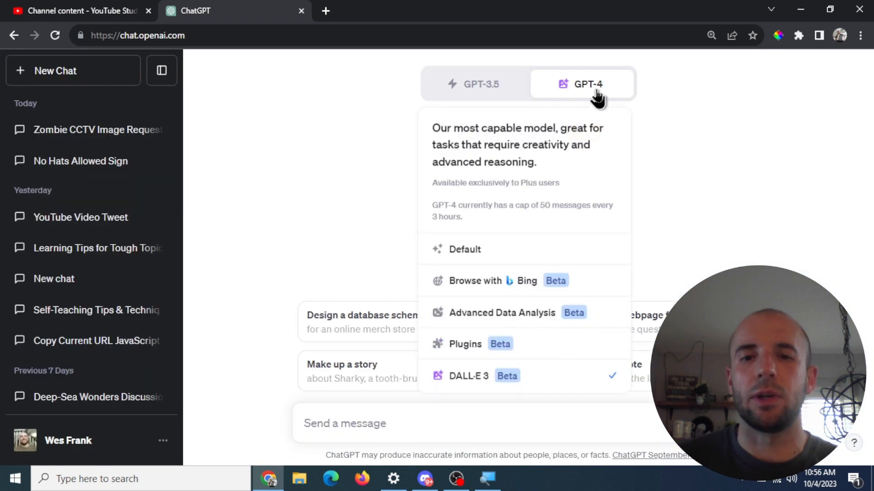
pyautogui.moveTo(534, 362)
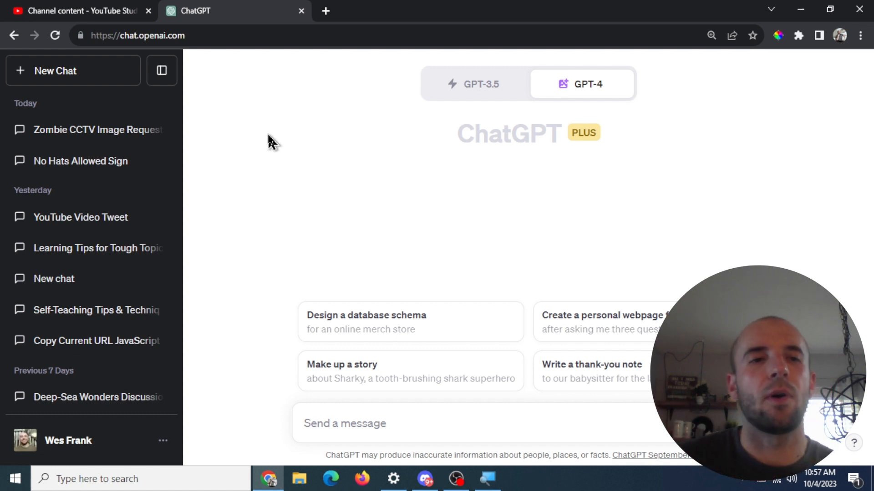
pyautogui.moveTo(367, 205)
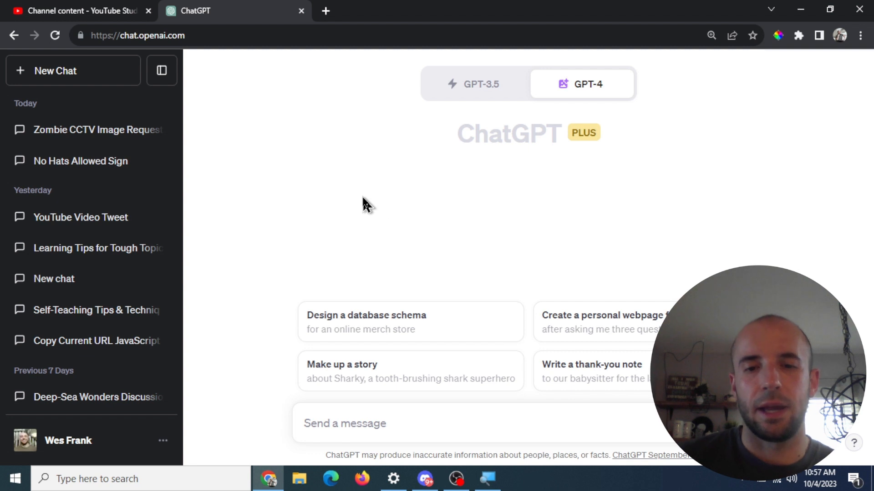
pyautogui.moveTo(469, 266)
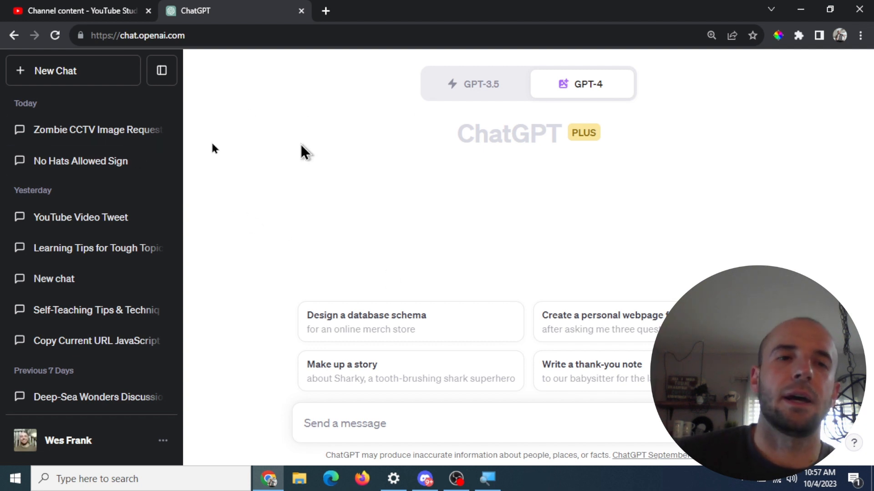
pyautogui.click(89, 130)
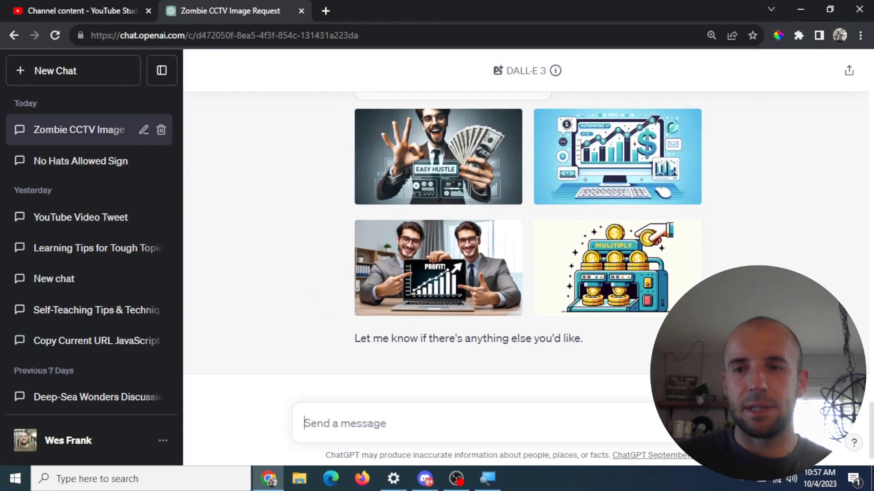
pyautogui.scroll(-3)
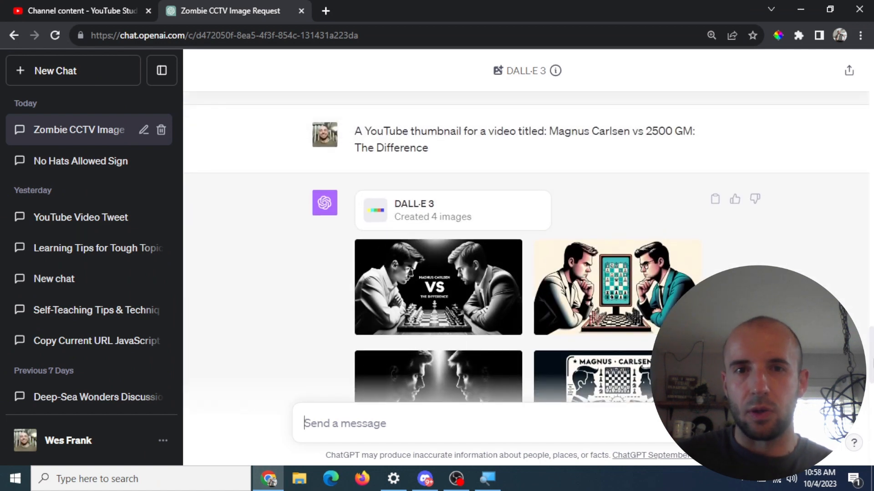
pyautogui.scroll(-3)
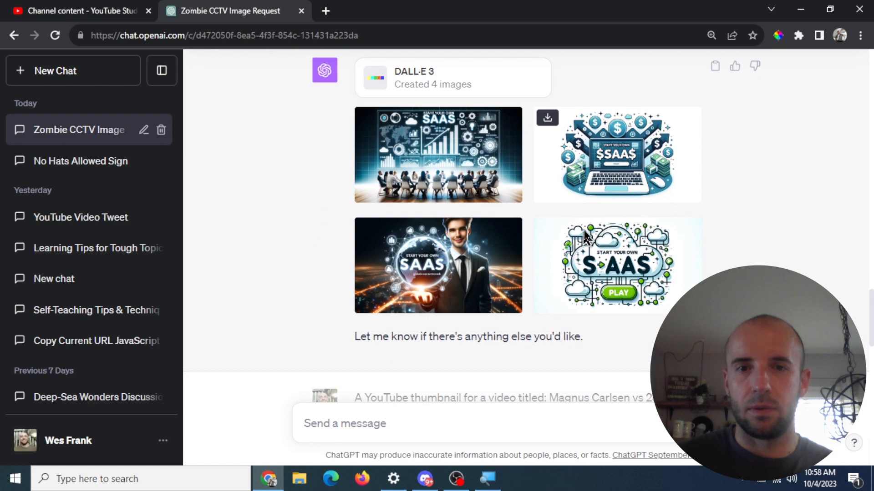
# - Preview the laptop, globe-holding entrepreneur, and cloud SAAS thumbnails full-size
pyautogui.click(617, 154)
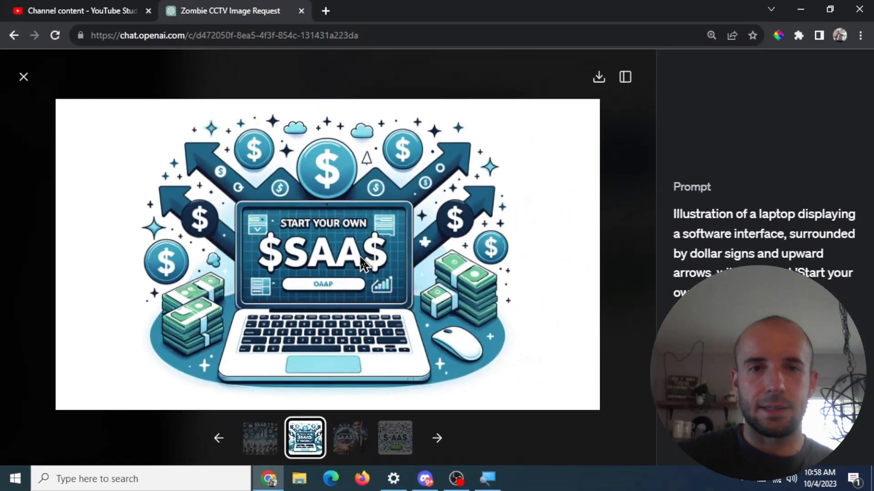
pyautogui.click(24, 77)
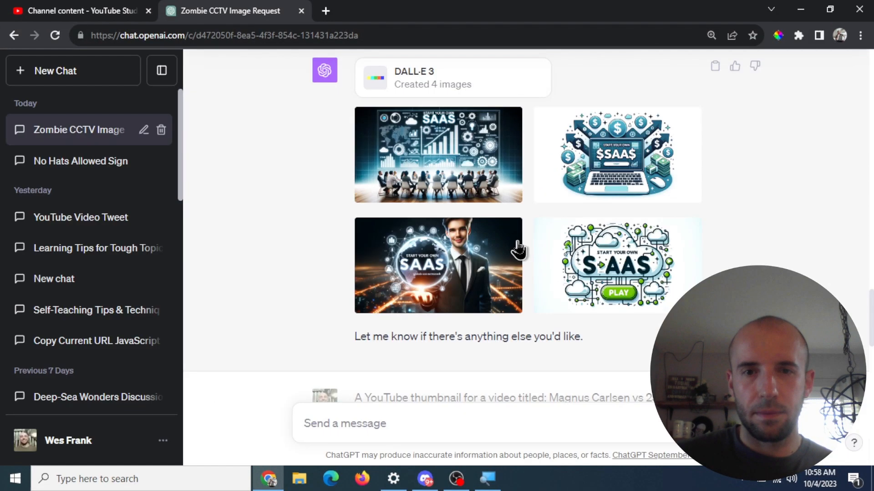
pyautogui.click(437, 265)
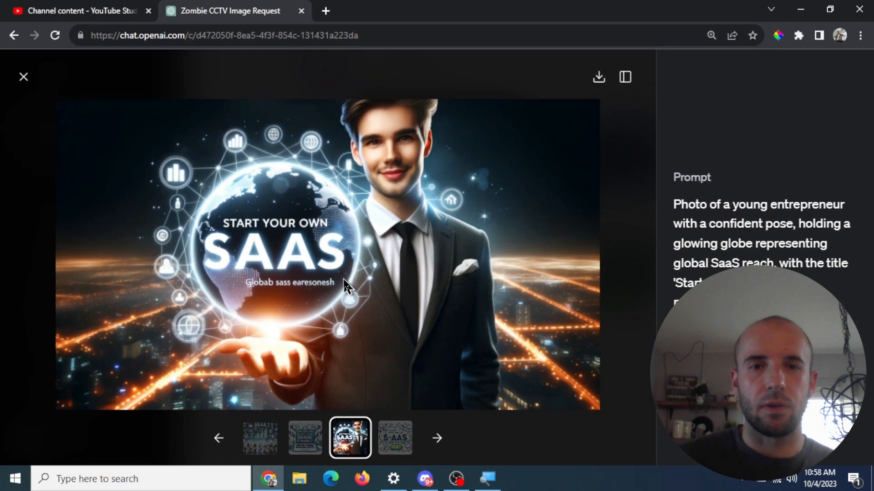
pyautogui.click(24, 77)
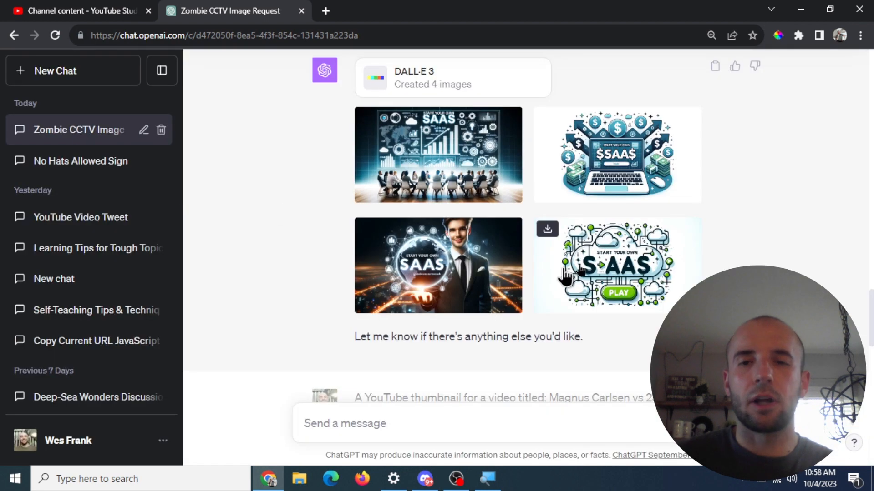
pyautogui.click(617, 265)
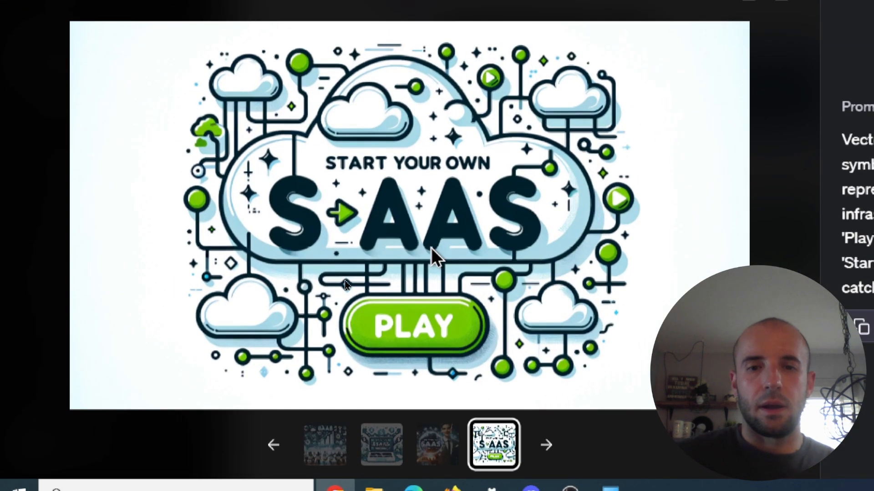
pyautogui.click(272, 444)
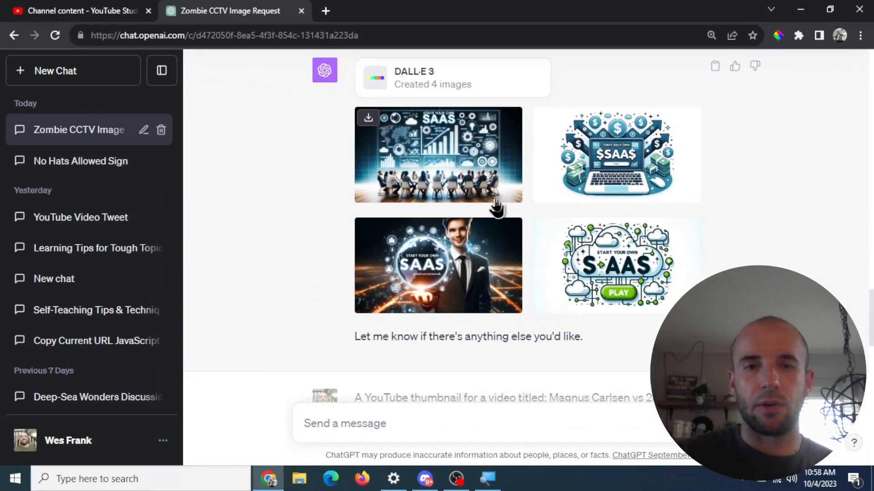
pyautogui.scroll(-3)
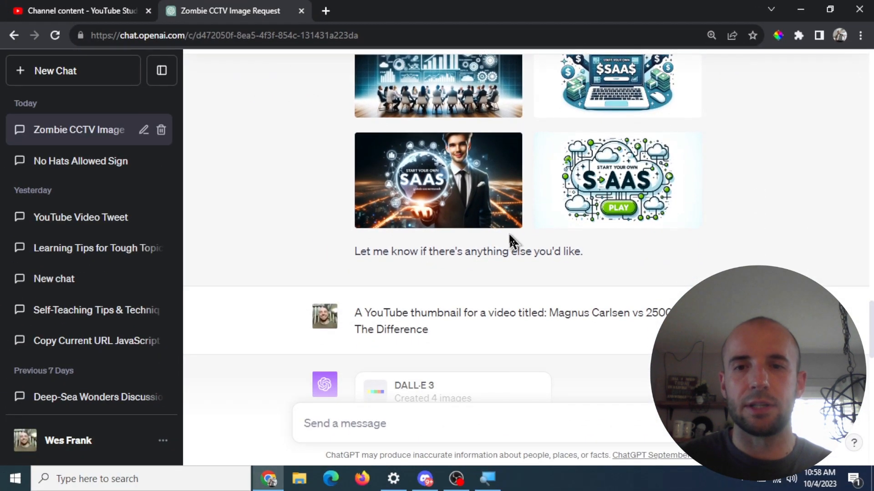
pyautogui.scroll(-3)
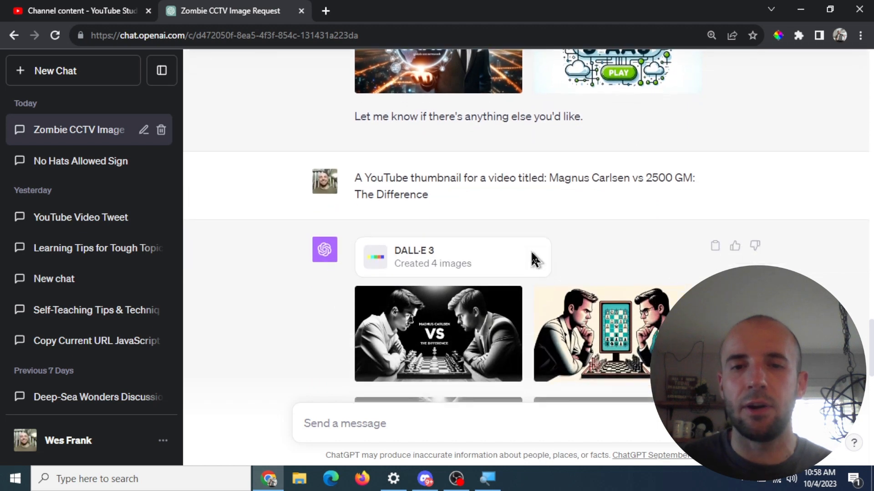
pyautogui.click(438, 333)
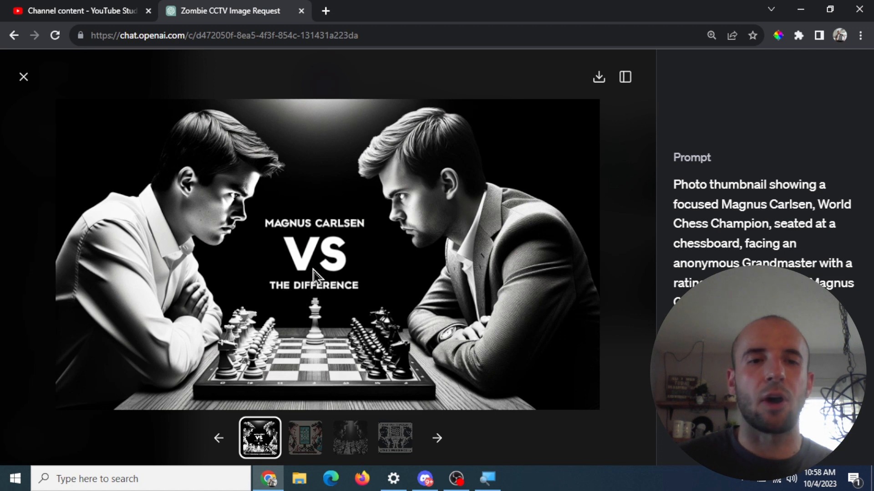
pyautogui.click(305, 437)
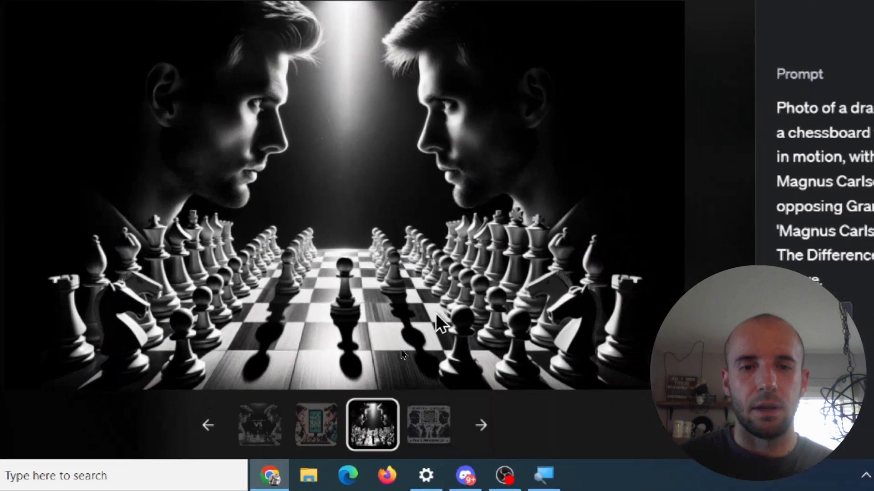
pyautogui.click(481, 424)
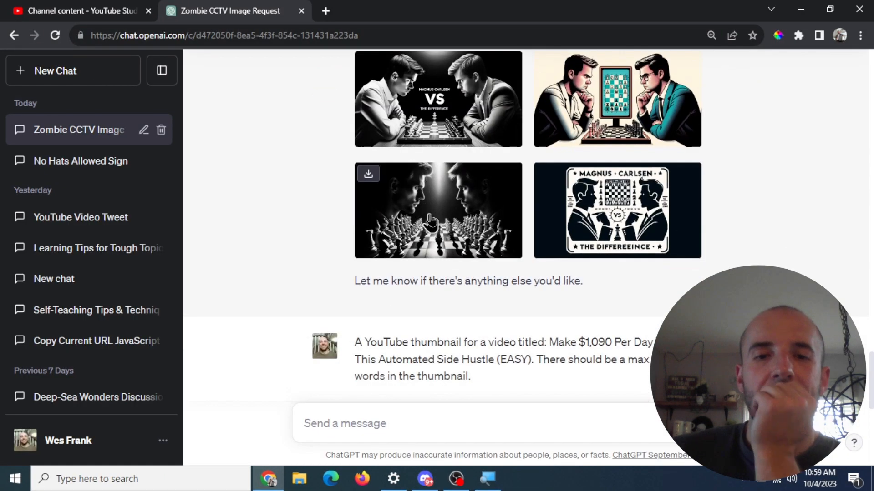
pyautogui.scroll(-3)
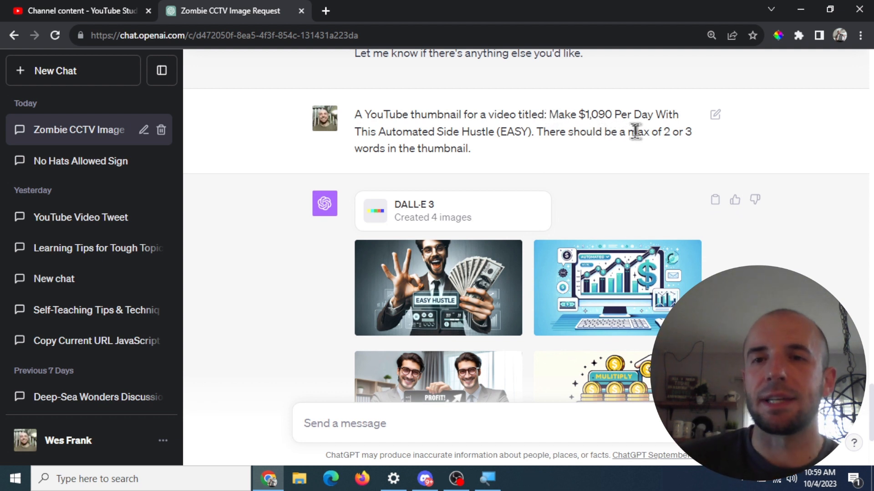
pyautogui.scroll(-3)
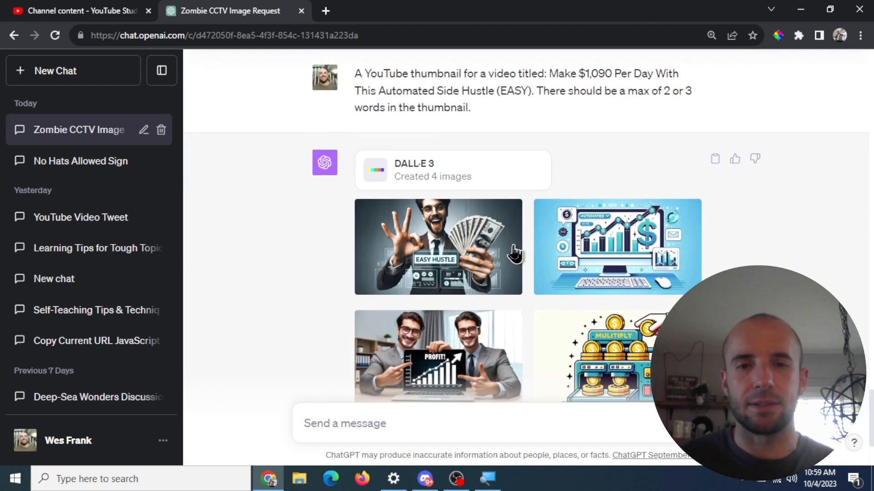
pyautogui.click(437, 246)
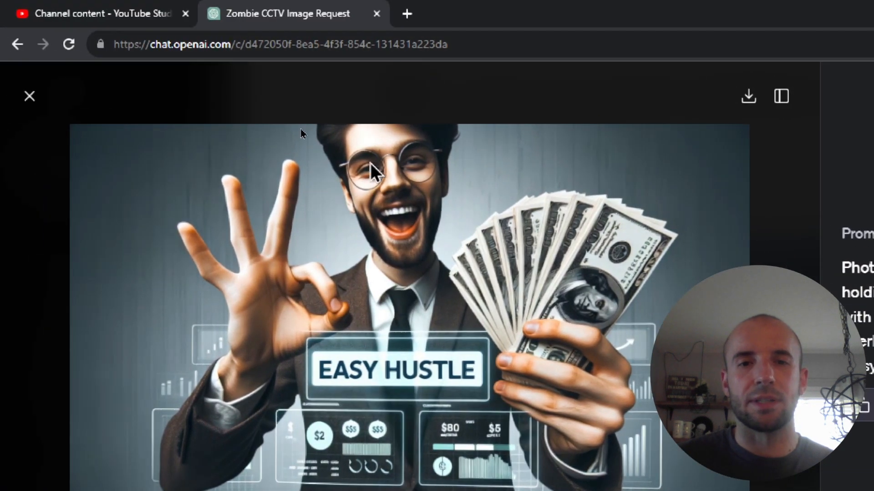
pyautogui.scroll(-3)
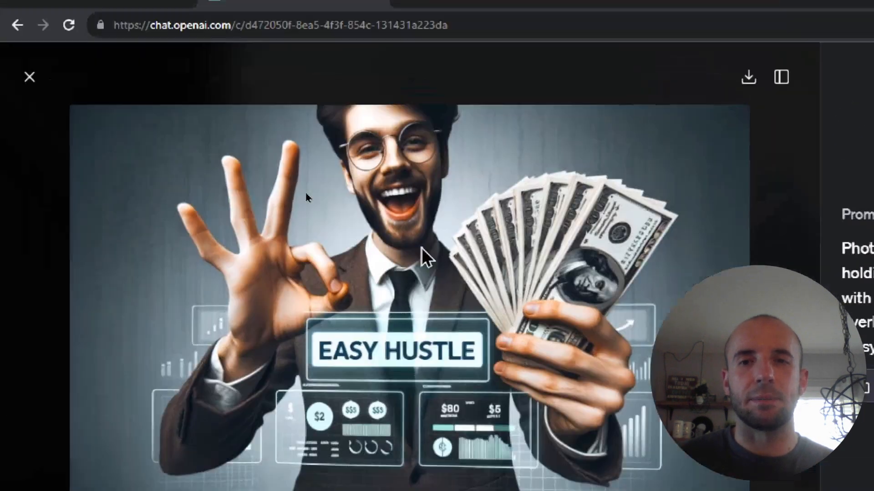
pyautogui.scroll(-3)
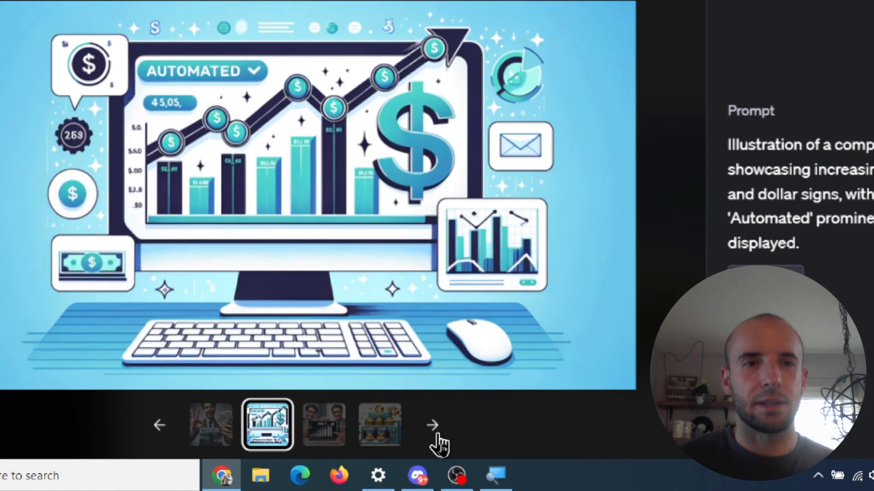
pyautogui.click(433, 424)
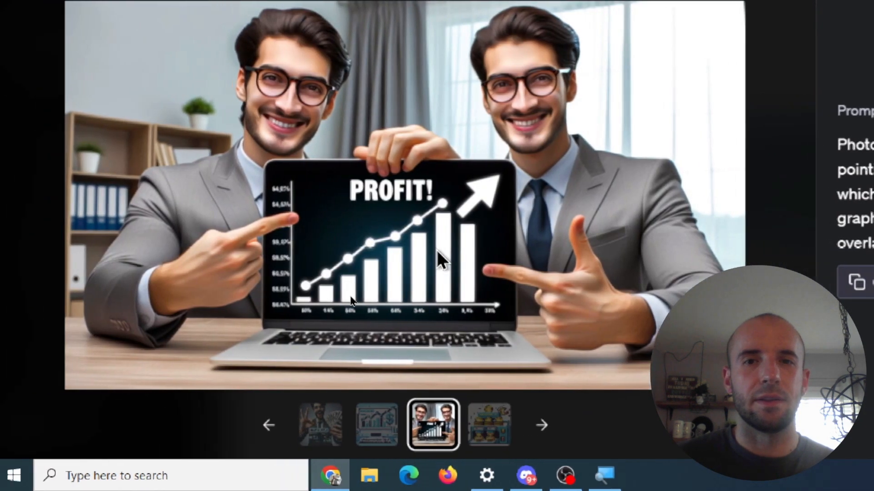
pyautogui.click(540, 424)
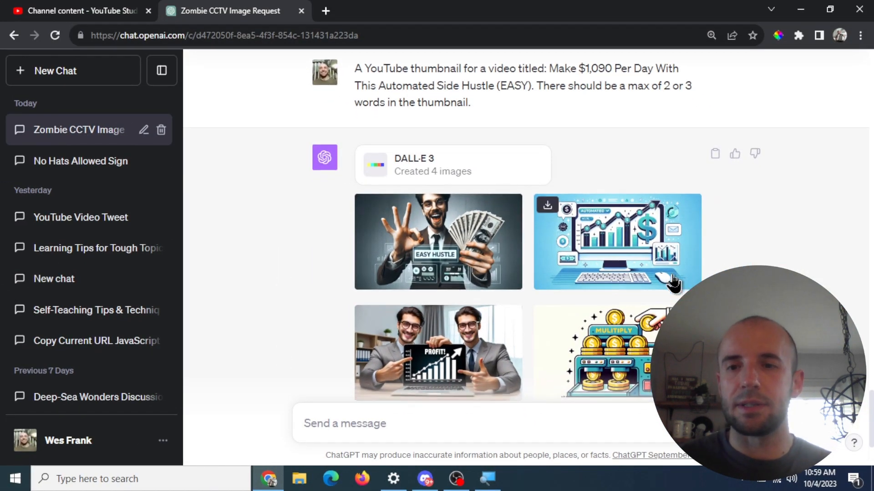
pyautogui.scroll(-3)
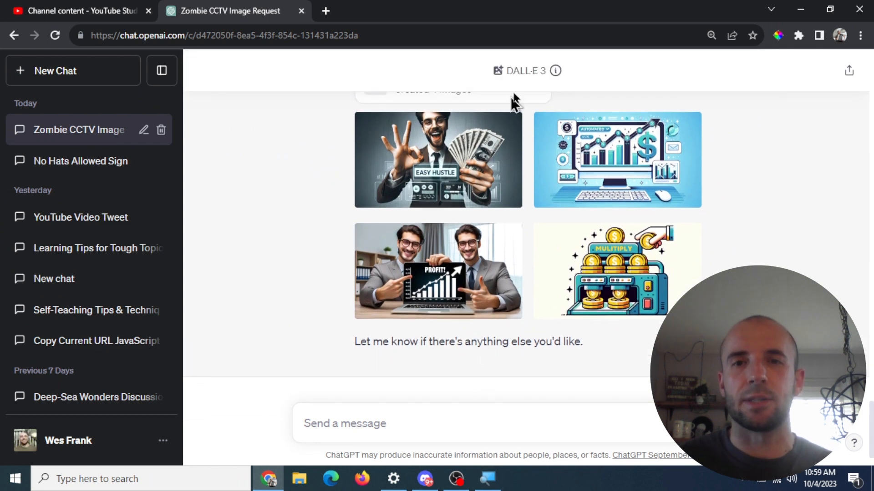
pyautogui.click(78, 11)
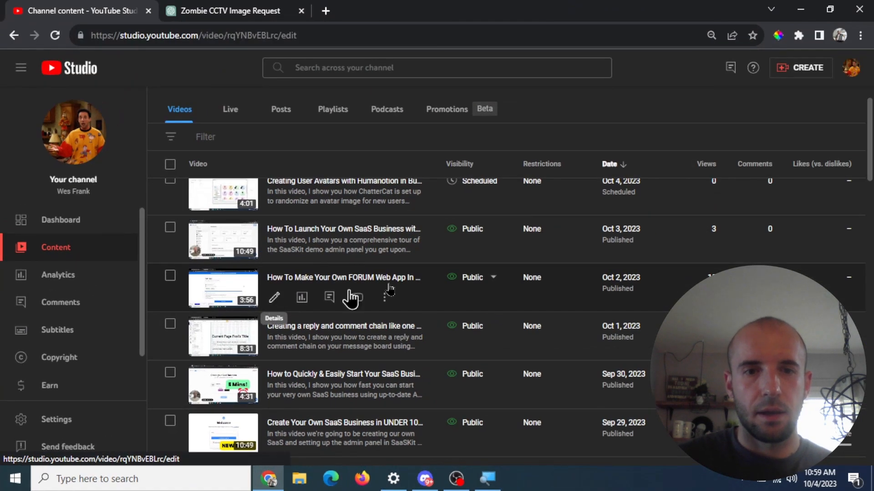
# - Open the forum video's details, select its title, and return to ChatGPT
pyautogui.click(274, 297)
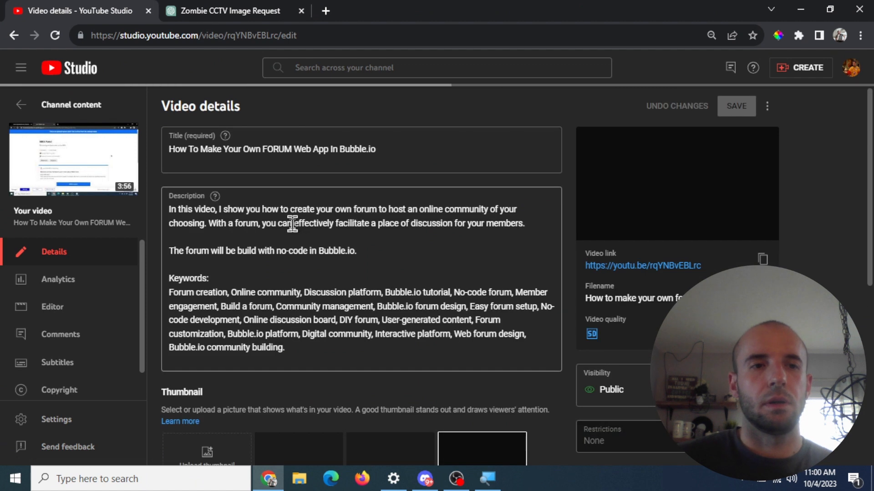
pyautogui.tripleClick(272, 149)
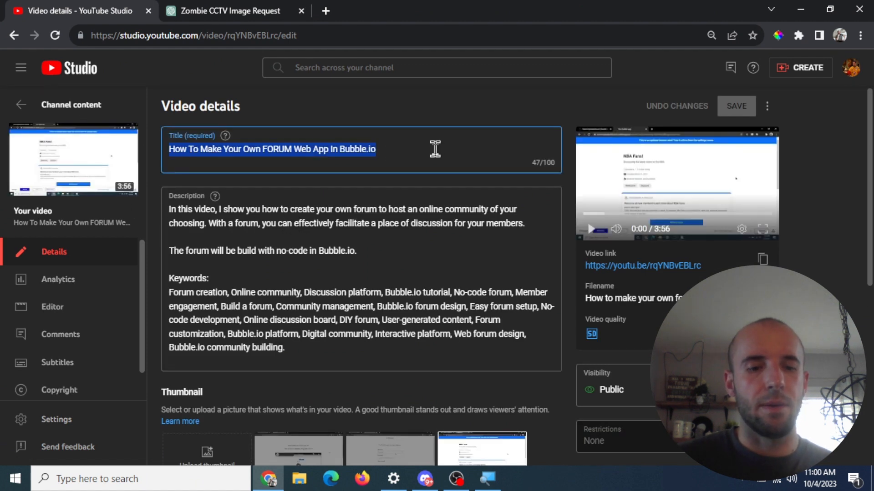
pyautogui.click(228, 11)
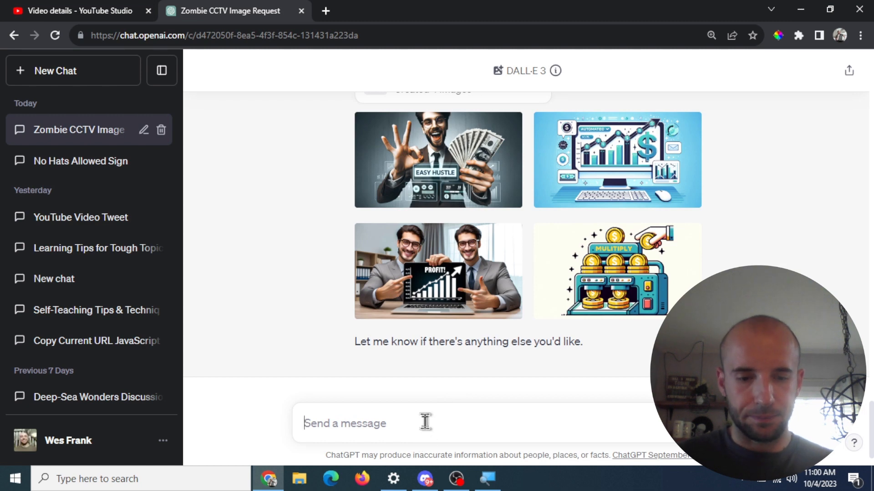
# - Send DALL·E 3 a YouTube thumbnail prompt using 'How To Make Your Own FORUM Web App In Bubble.io'
pyautogui.write('How To Make Your Own FORUM Web App In Bubble.io')
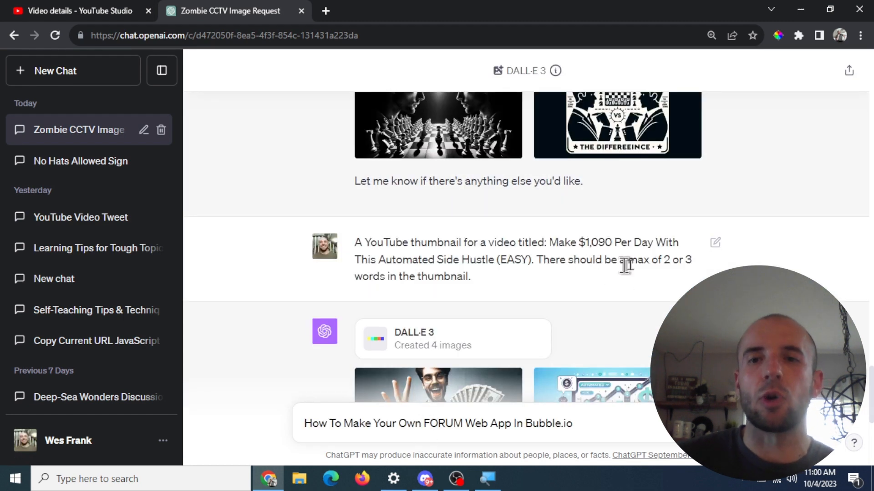
pyautogui.scroll(-3)
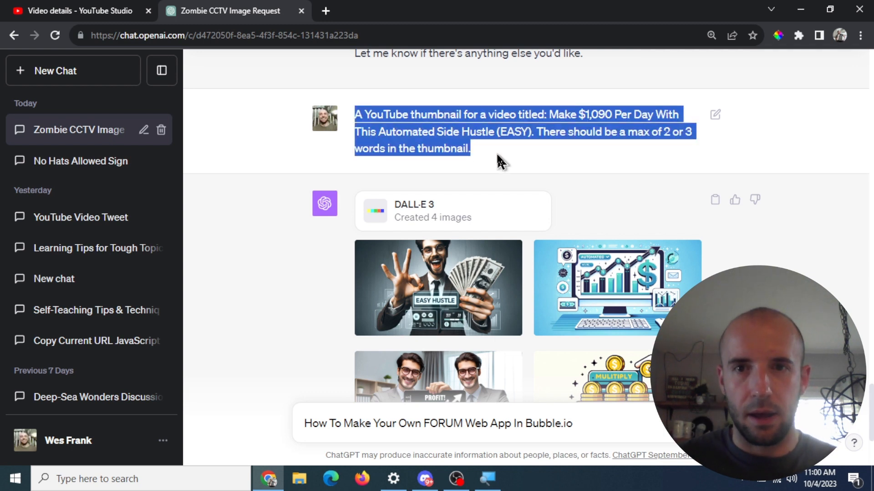
pyautogui.scroll(-3)
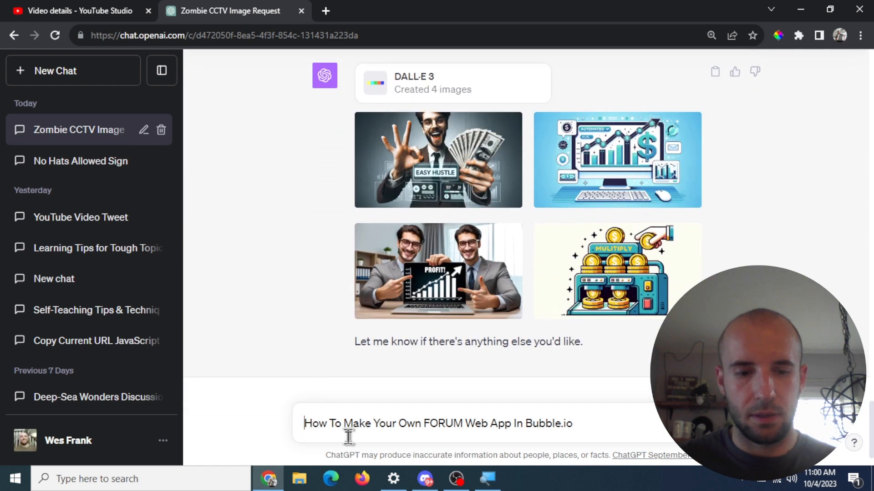
pyautogui.write('A YouTube thumbnail for a video titled: Make $1,090 Per Day With This Side Hustle (EASY). There should be a max of 2 or 3 words in the thumbnail.')
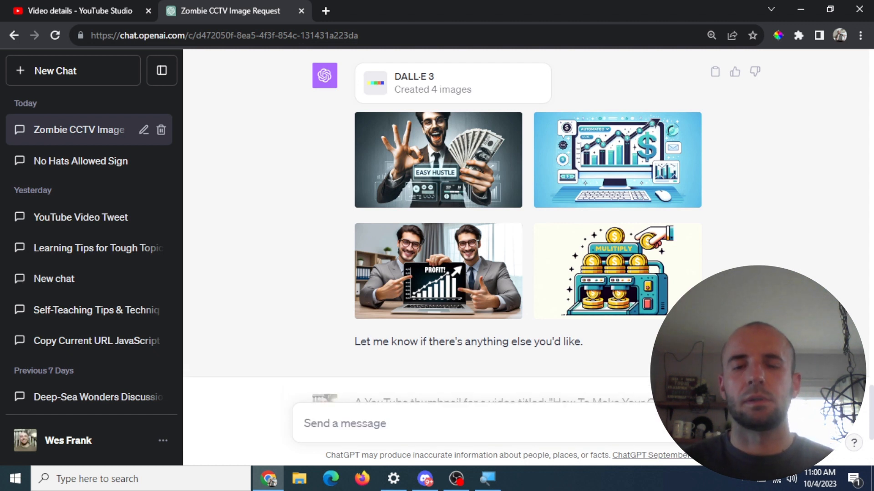
pyautogui.scroll(-3)
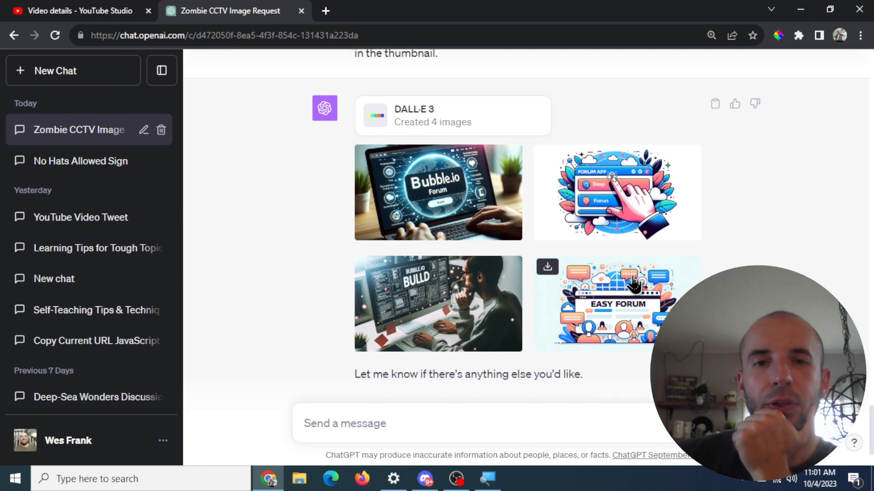
pyautogui.click(438, 192)
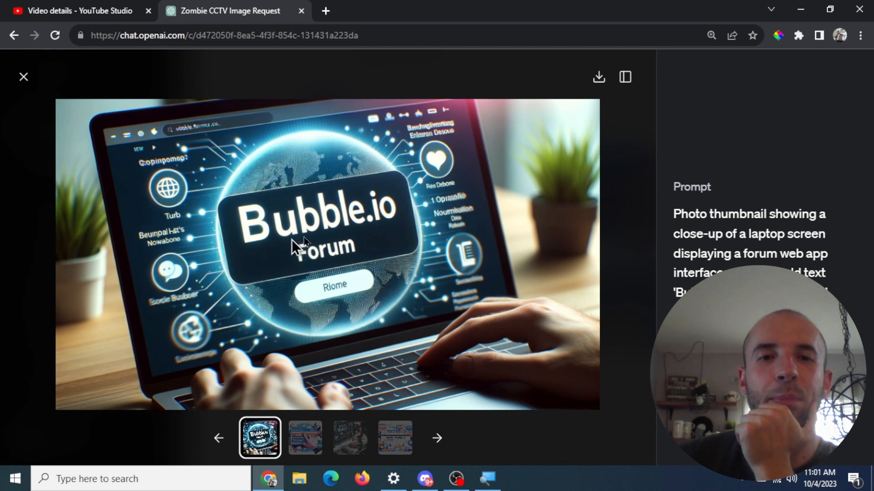
pyautogui.moveTo(370, 292)
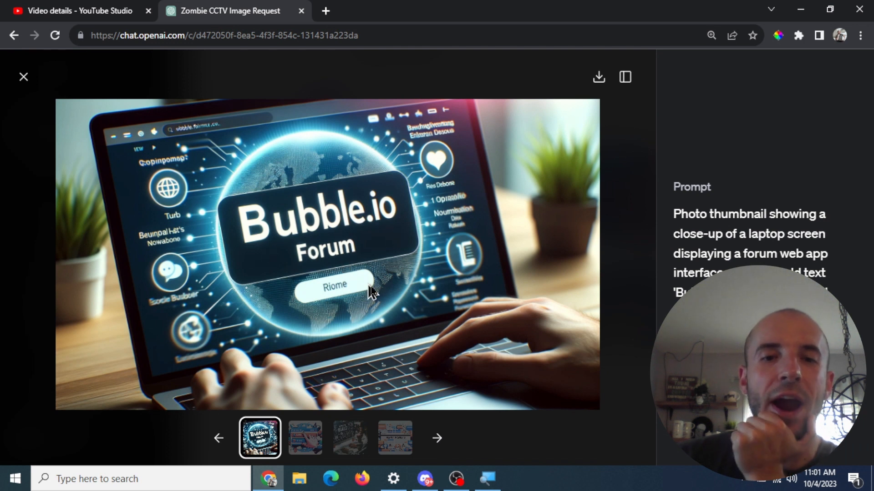
pyautogui.moveTo(429, 343)
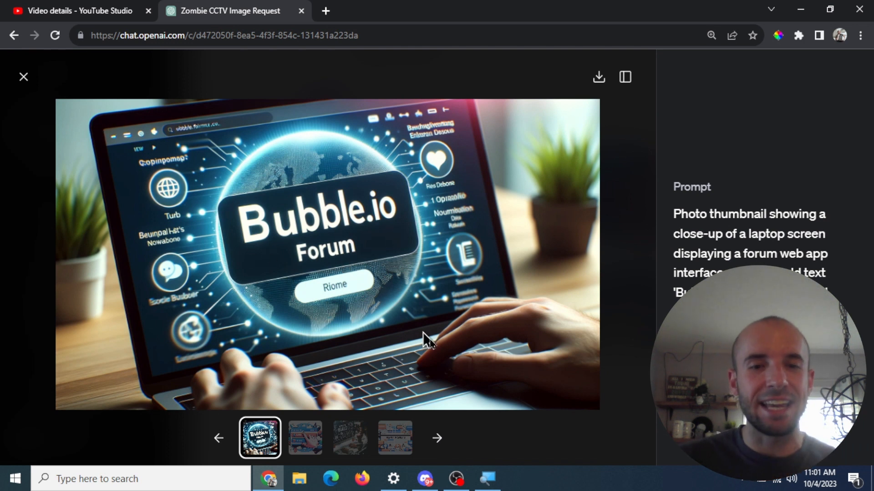
pyautogui.click(304, 438)
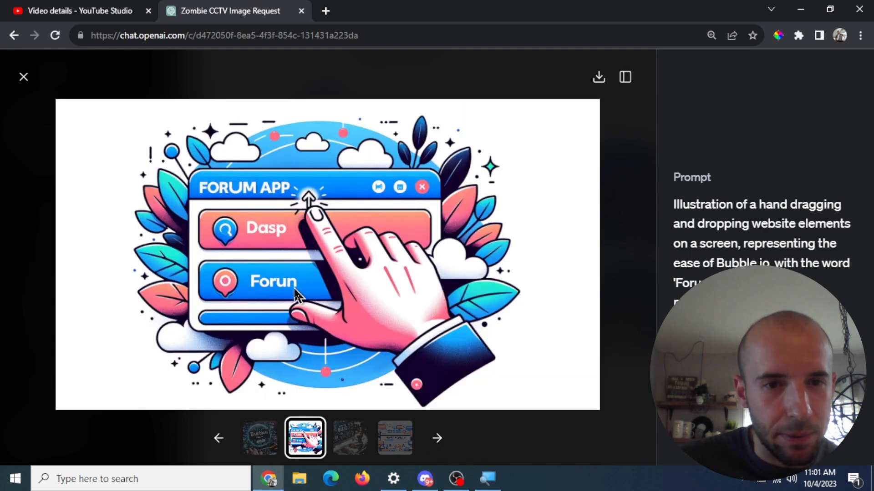
pyautogui.moveTo(303, 284)
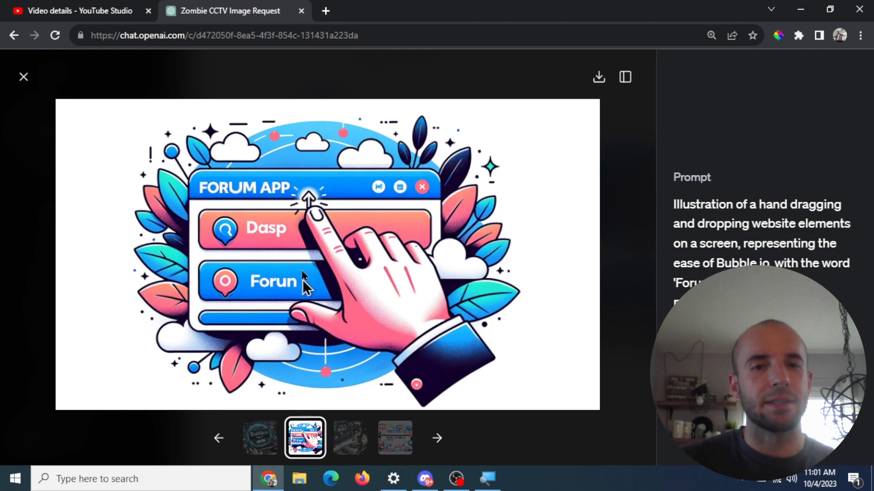
pyautogui.click(436, 437)
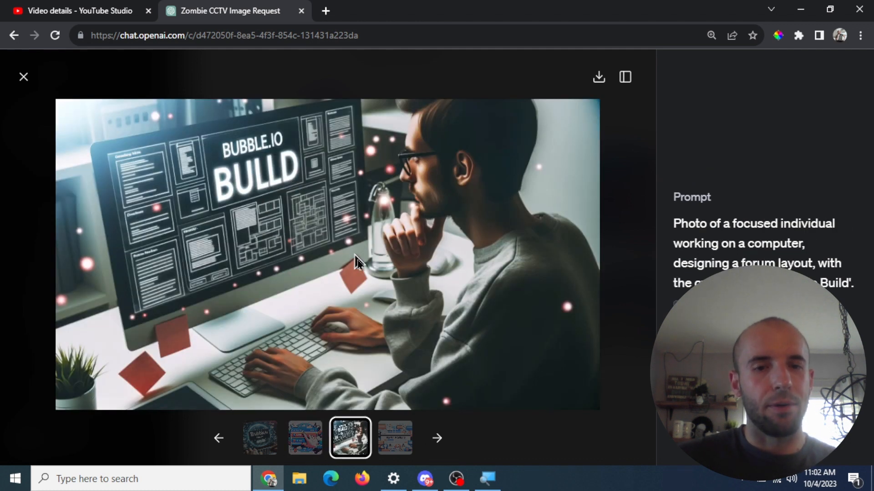
pyautogui.click(395, 437)
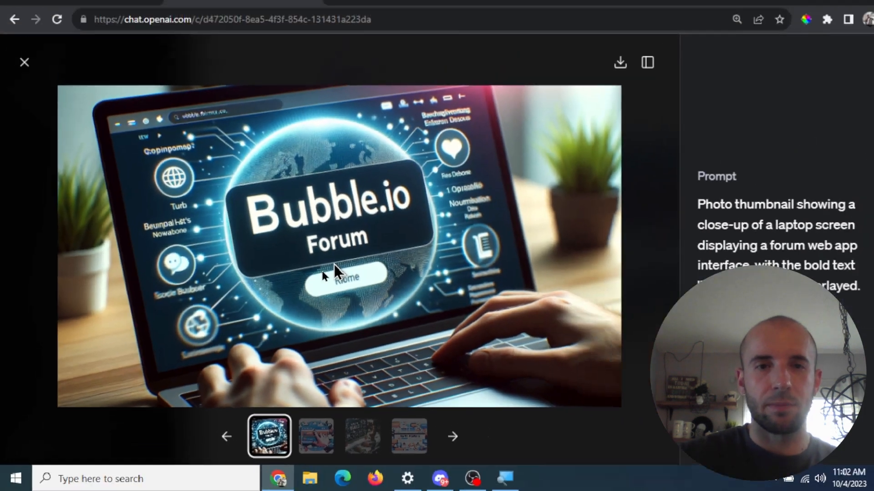
pyautogui.click(25, 62)
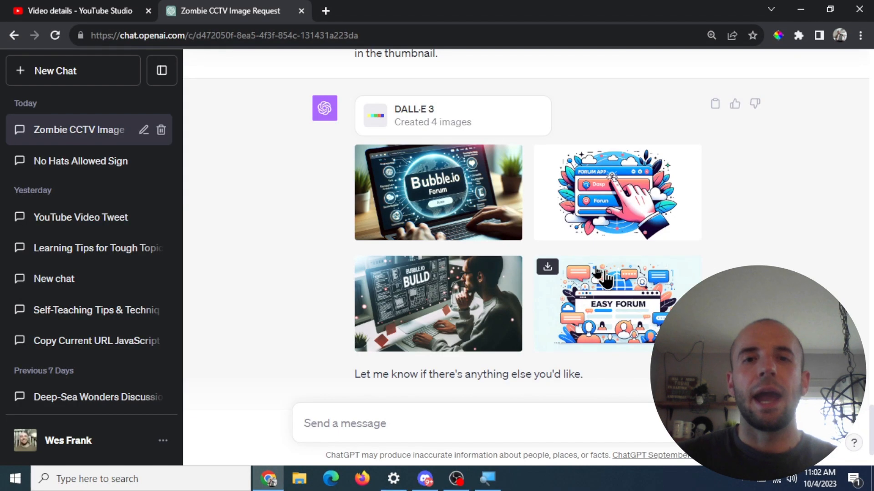
# - Ask DALL·E 3 to change the second thumbnail's 'forun' text to 'forum'
pyautogui.scroll(-3)
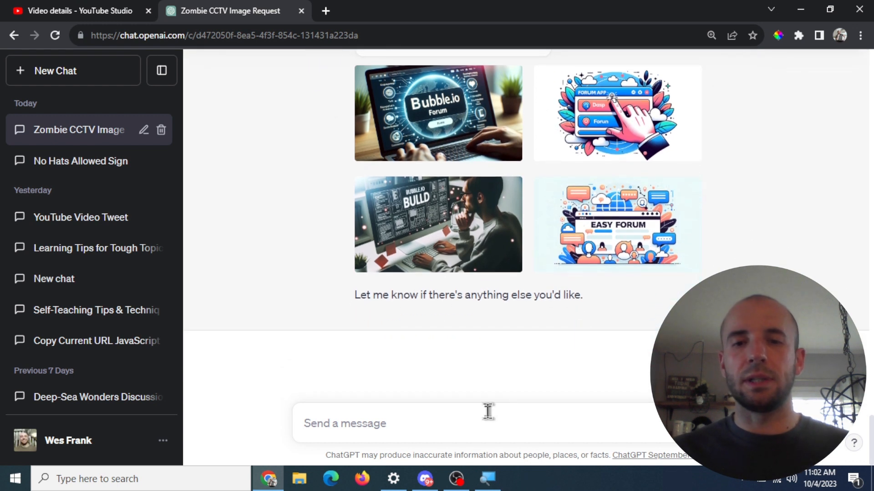
pyautogui.moveTo(510, 397)
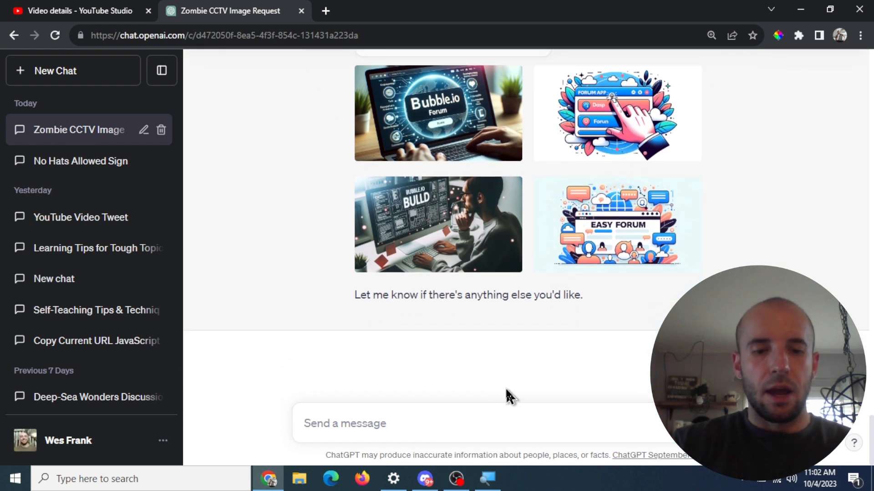
pyautogui.write('Can you change the second thumbnail to say')
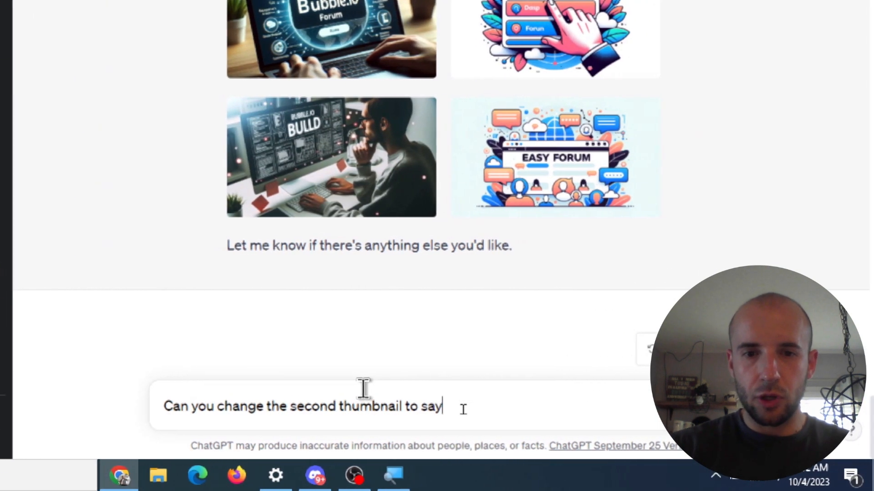
pyautogui.write('"forum"')
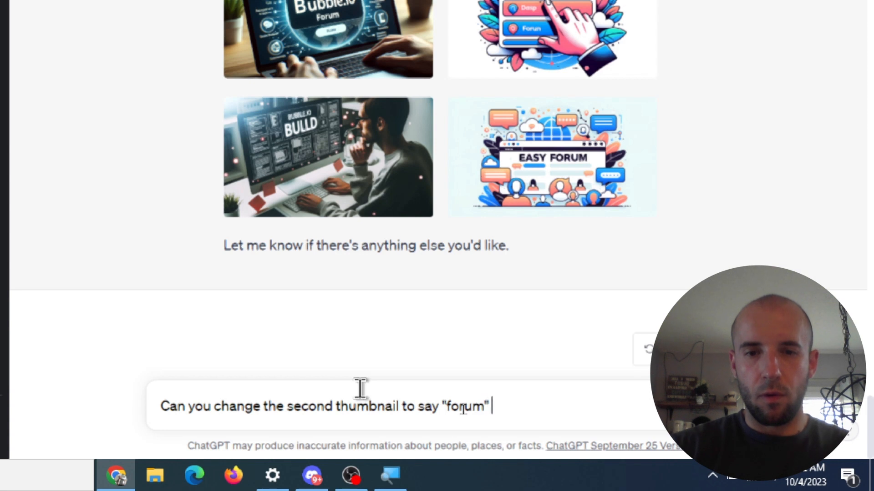
pyautogui.write('instead of "')
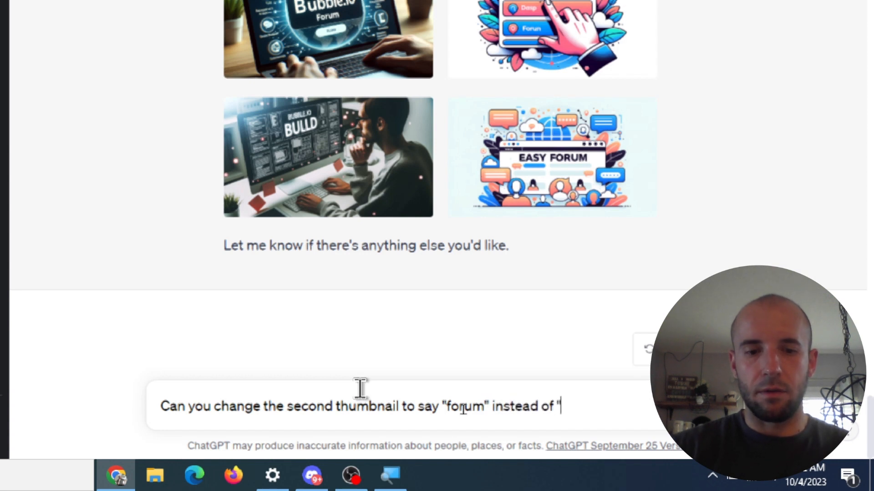
pyautogui.write('forun')
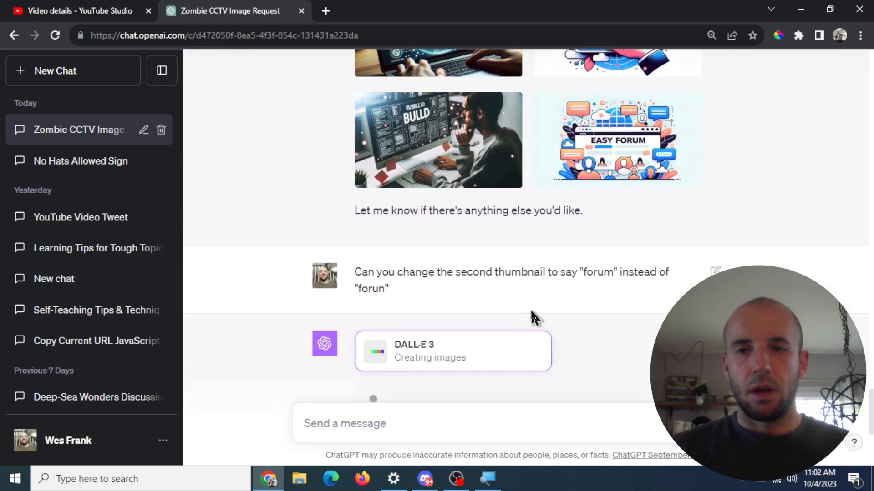
pyautogui.scroll(-3)
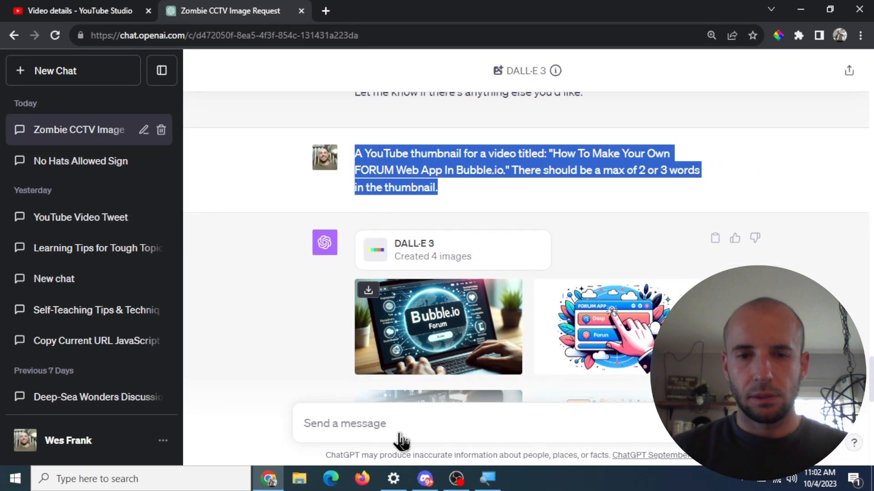
# - Start Midjourney's /imagine command in the #general message box
pyautogui.click(424, 479)
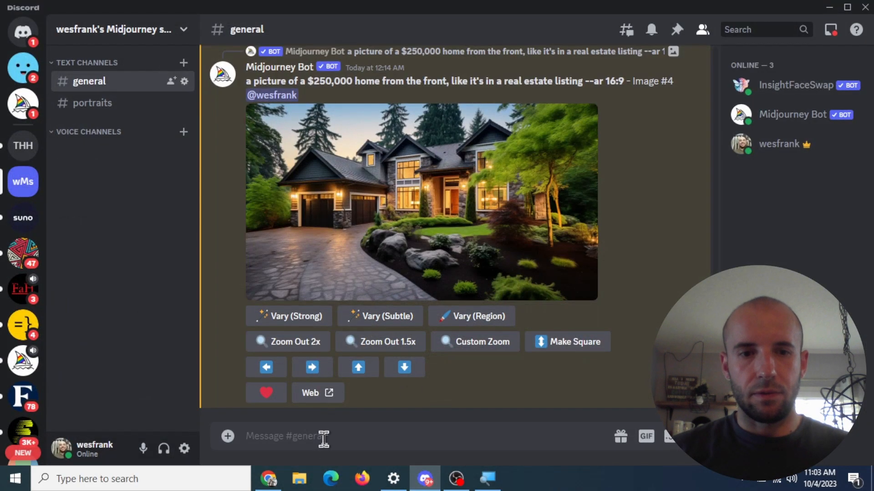
pyautogui.write('/im')
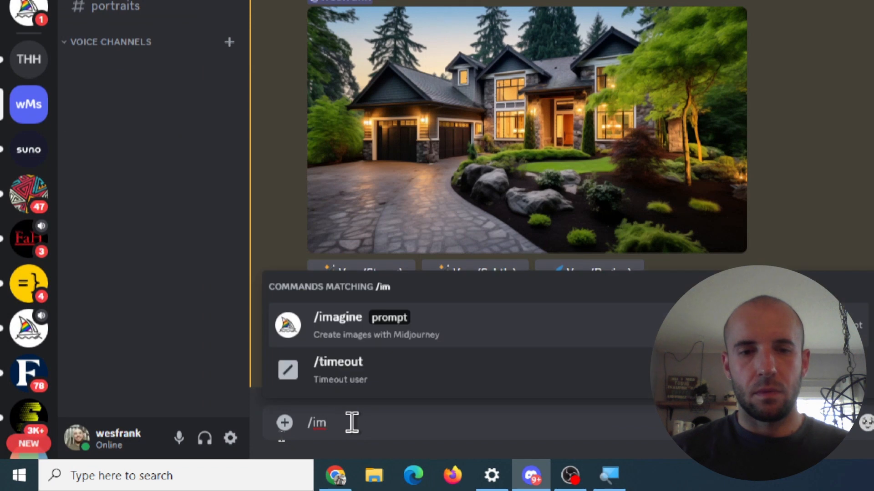
pyautogui.click(337, 317)
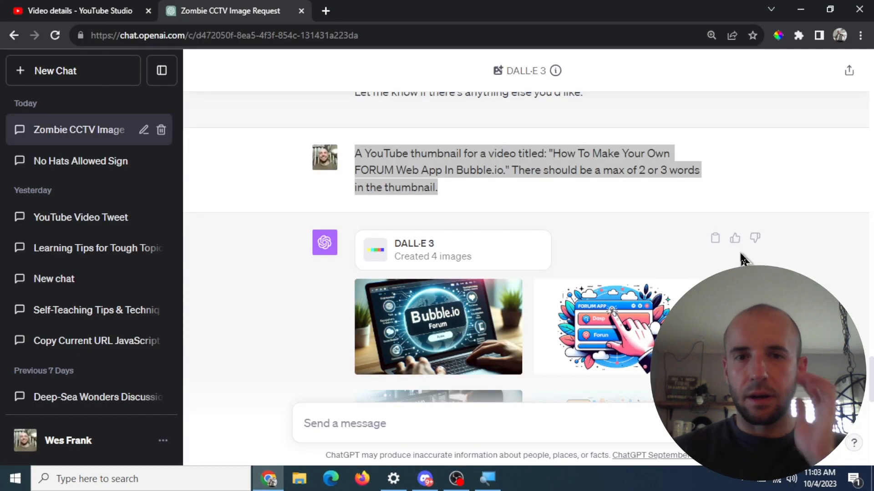
# - Enlarge the redrawn second thumbnail, confirm it still reads 'Forun', and scroll the results
pyautogui.scroll(-3)
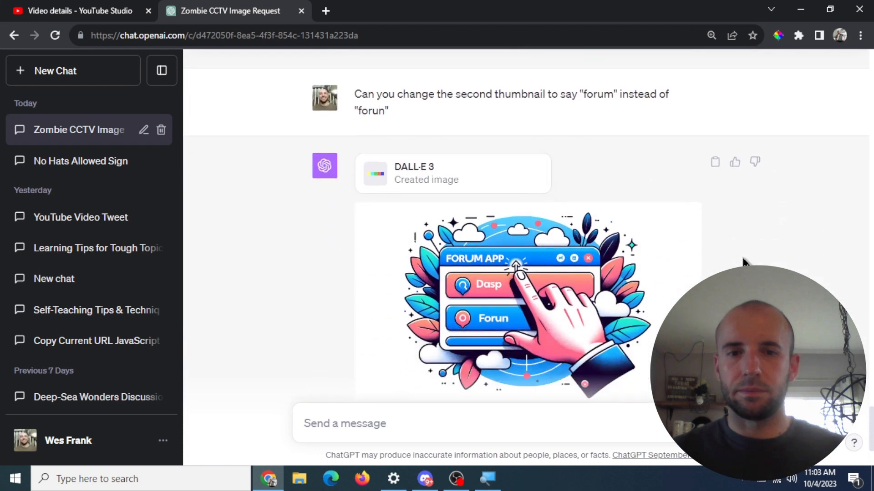
pyautogui.scroll(-3)
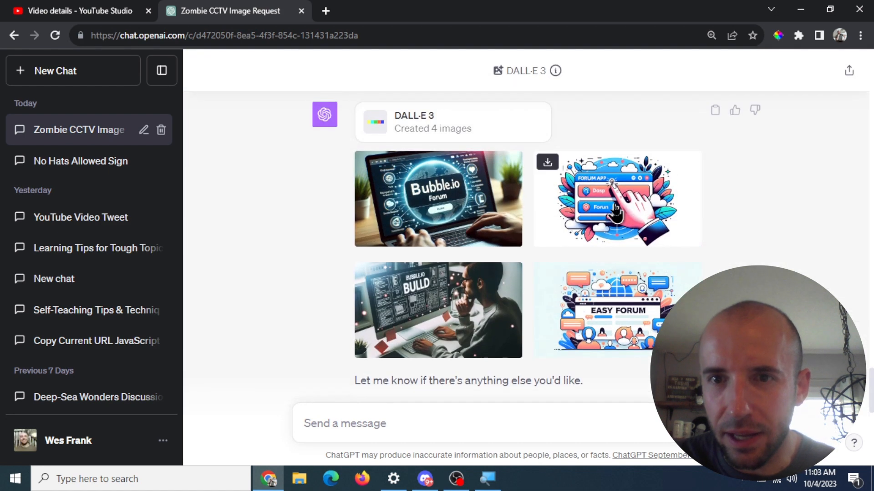
pyautogui.click(617, 199)
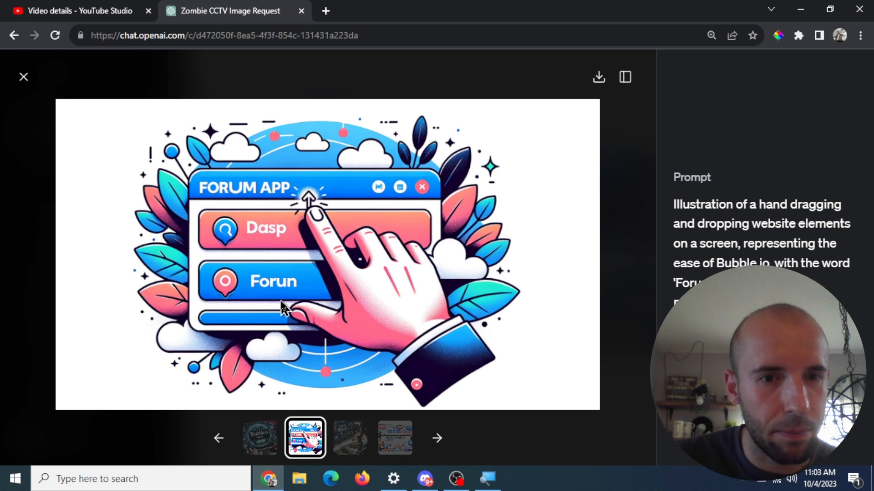
pyautogui.click(23, 76)
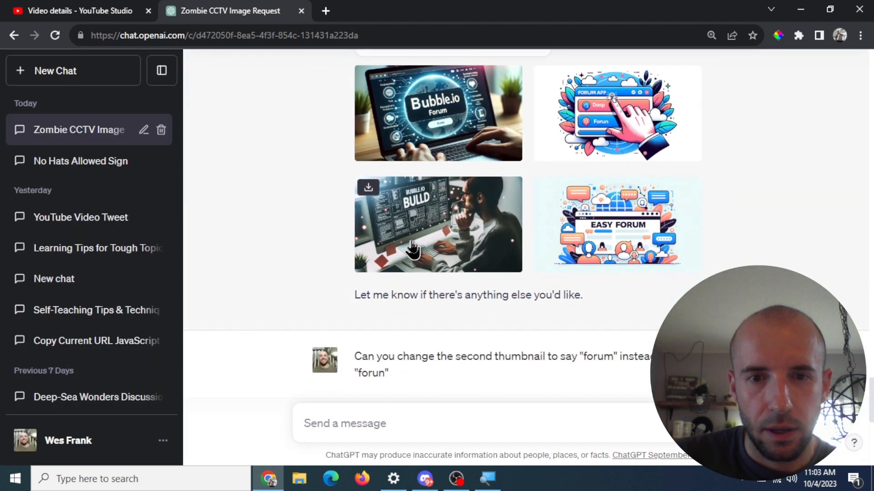
pyautogui.scroll(-3)
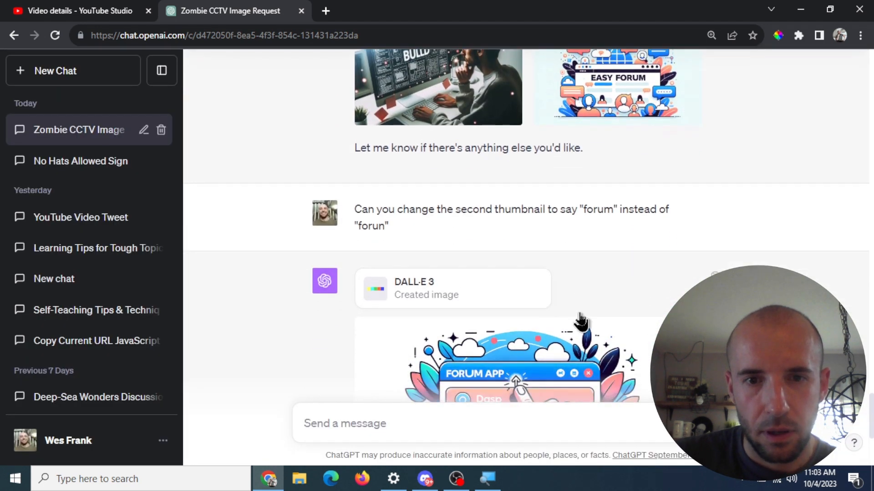
pyautogui.scroll(-3)
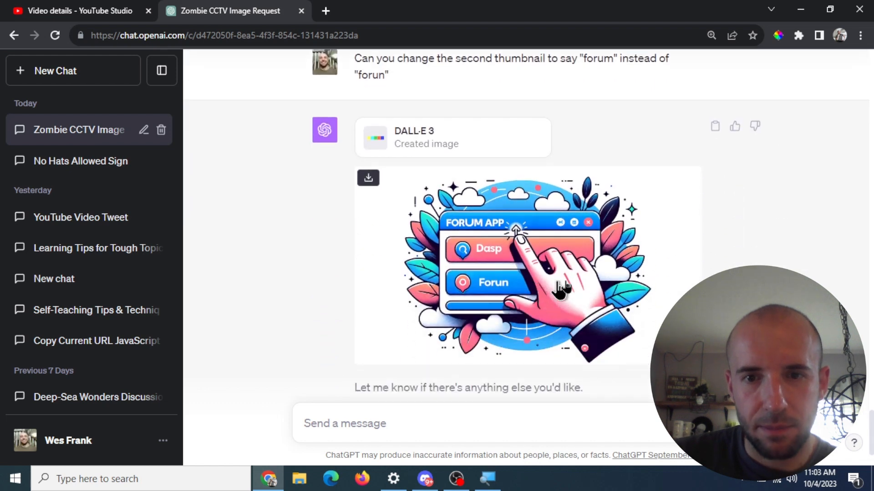
pyautogui.scroll(-3)
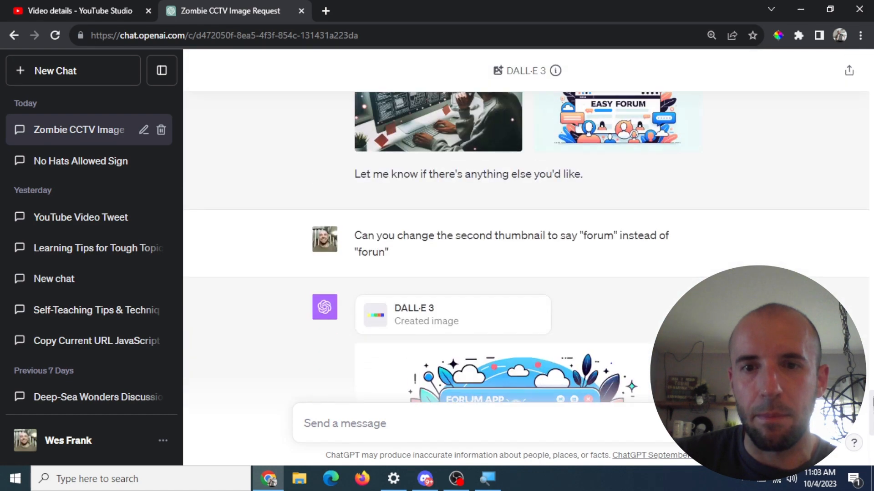
pyautogui.scroll(-3)
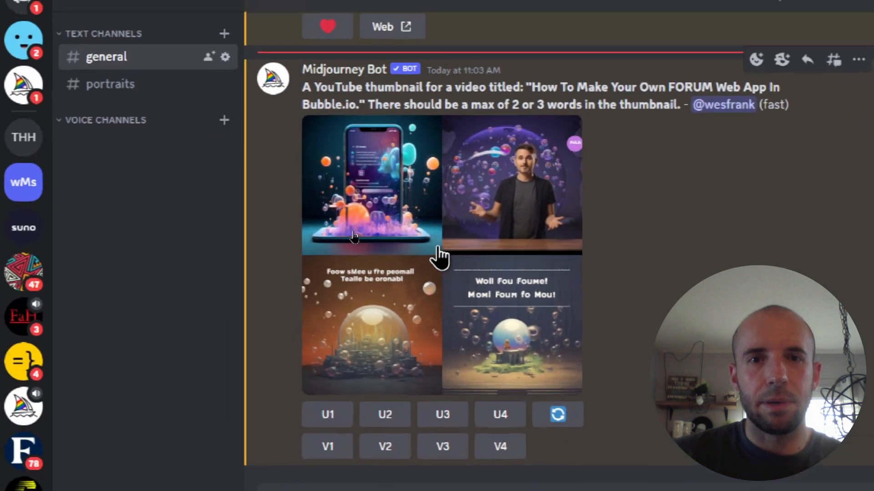
# - Review Midjourney's four-image grid for the forum web app thumbnail
pyautogui.click(371, 184)
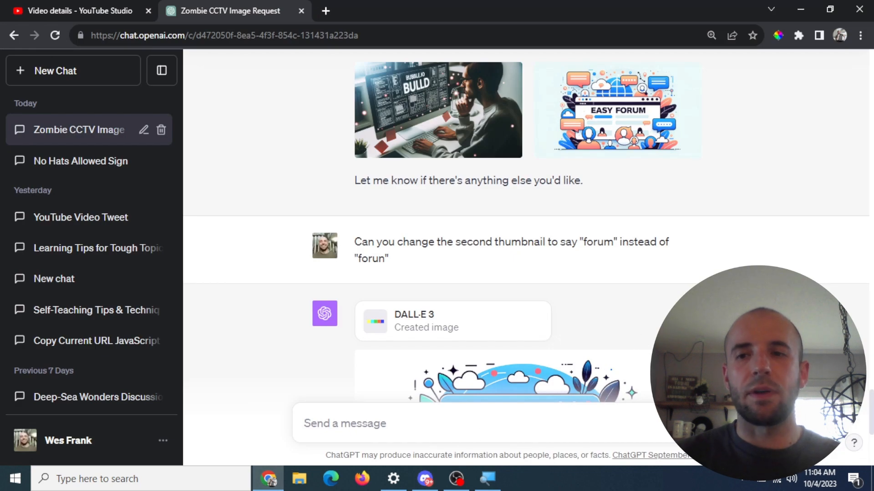
pyautogui.scroll(-3)
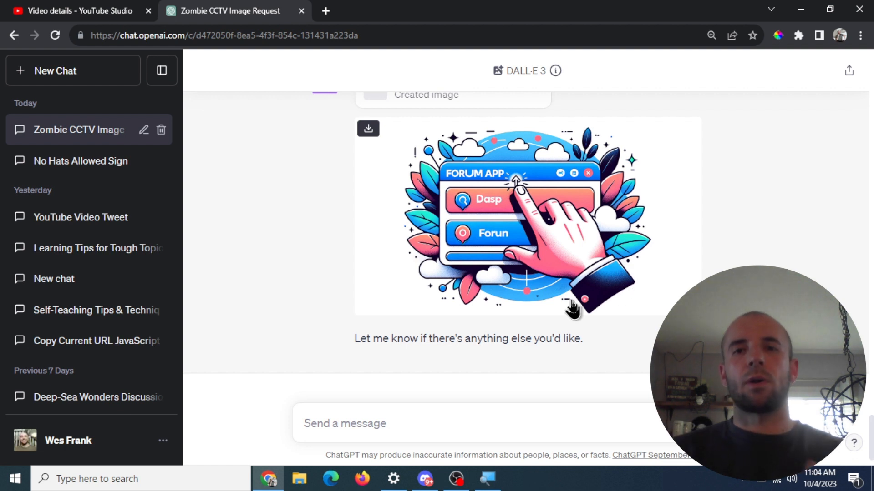
pyautogui.moveTo(396, 220)
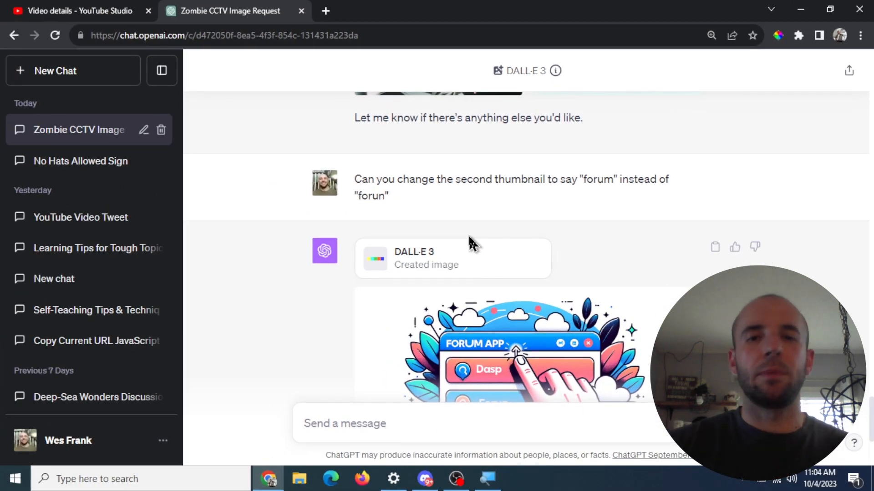
pyautogui.scroll(-3)
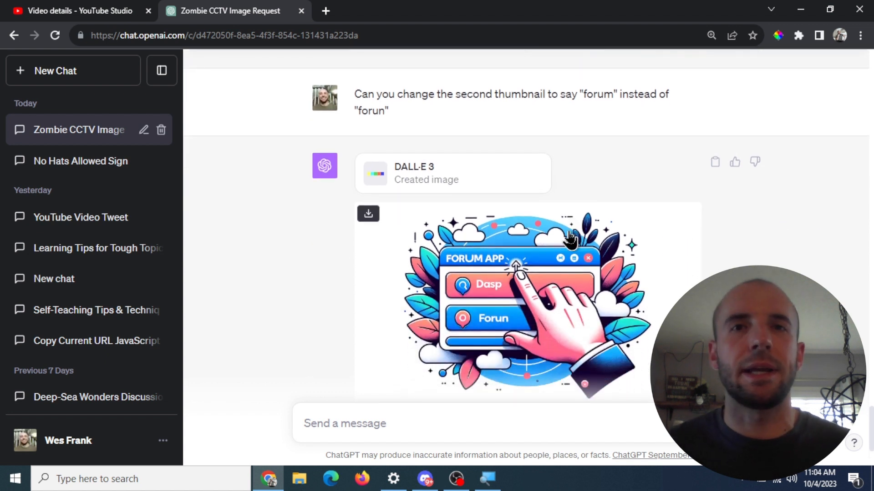